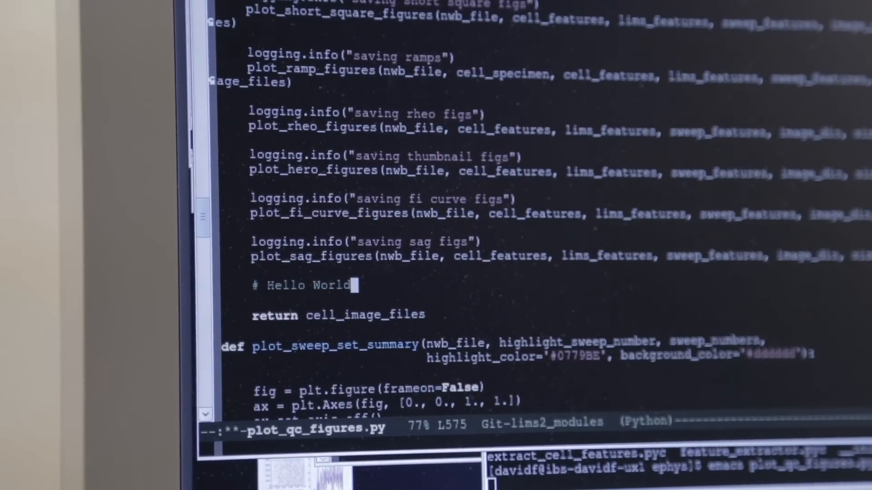
type("!")
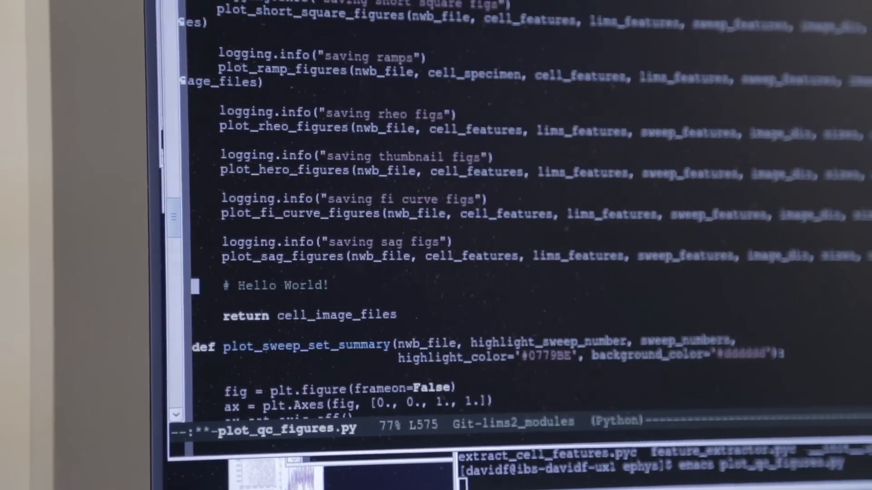